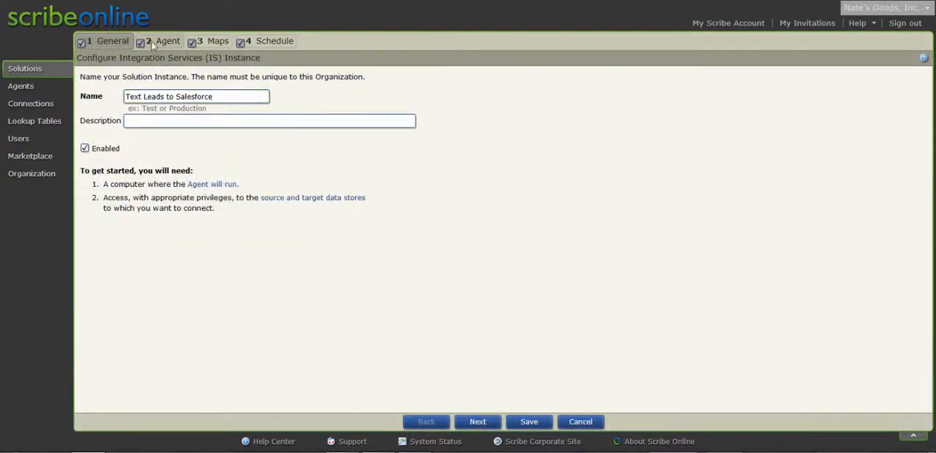
Step: Go to the Maps step of the Text Leads to Salesforce solution
click(212, 41)
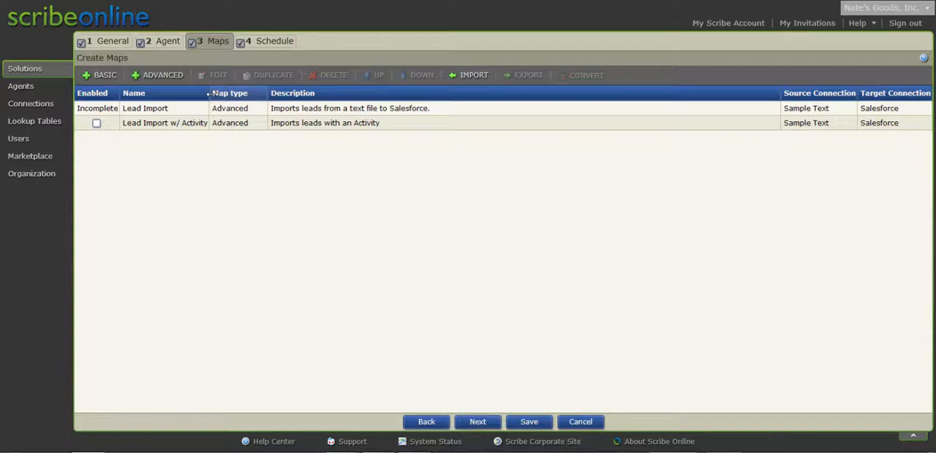
Step: Open the Lead Import map in the map editor
double_click(145, 108)
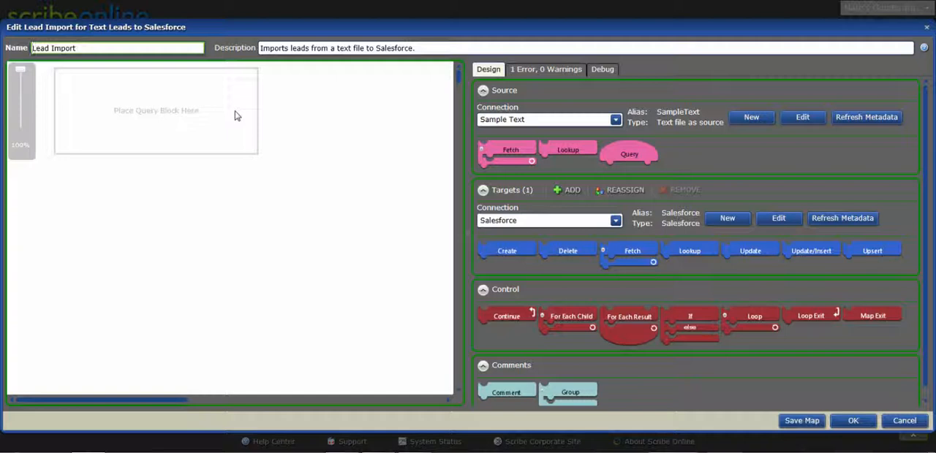
mouse_move(700, 168)
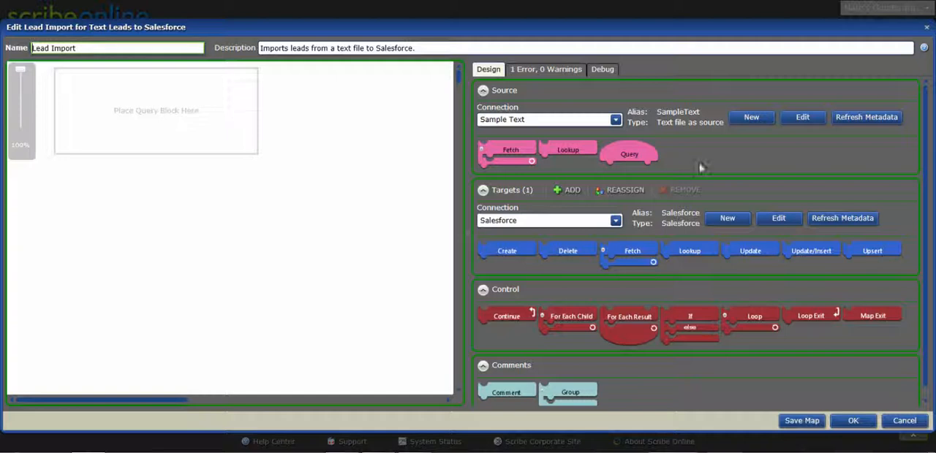
mouse_move(541, 176)
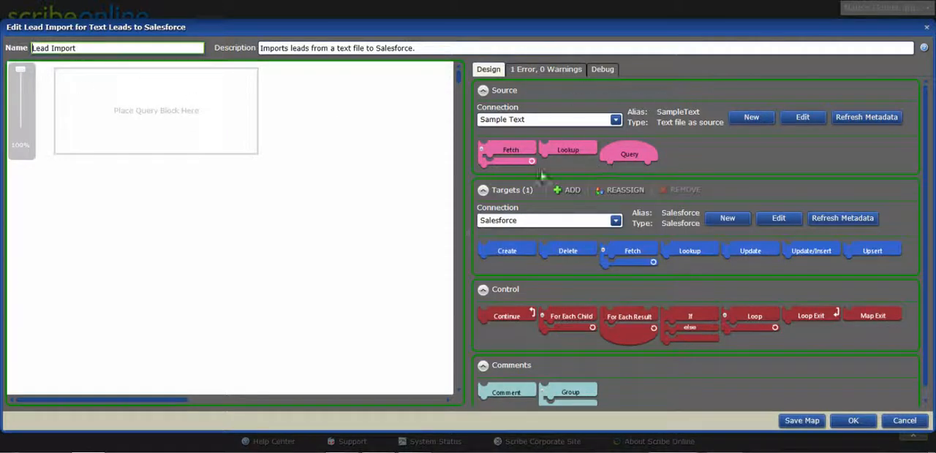
mouse_move(553, 176)
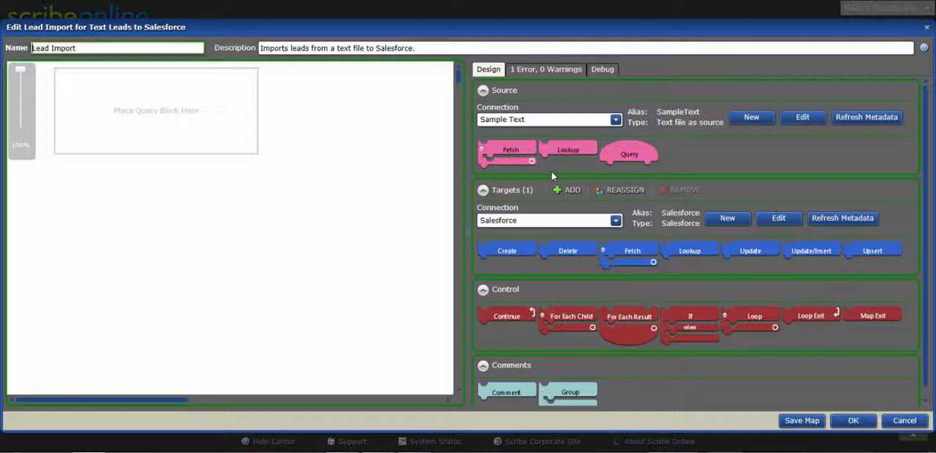
mouse_move(492, 291)
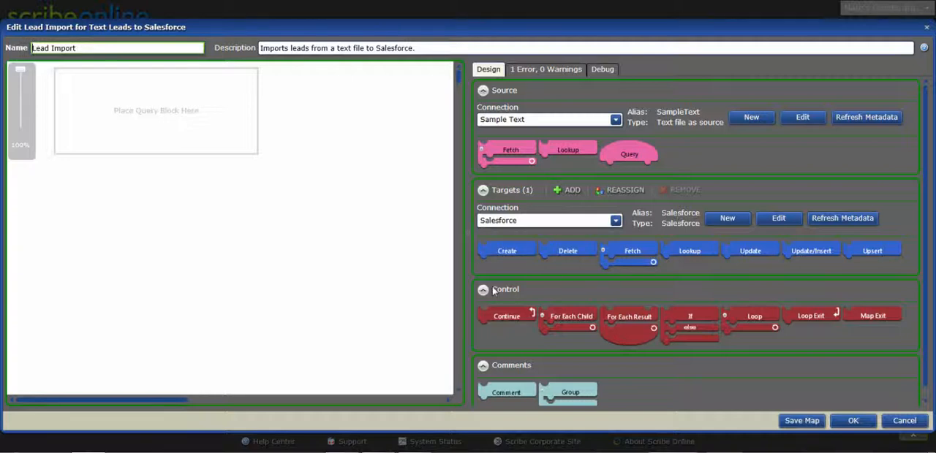
mouse_move(599, 275)
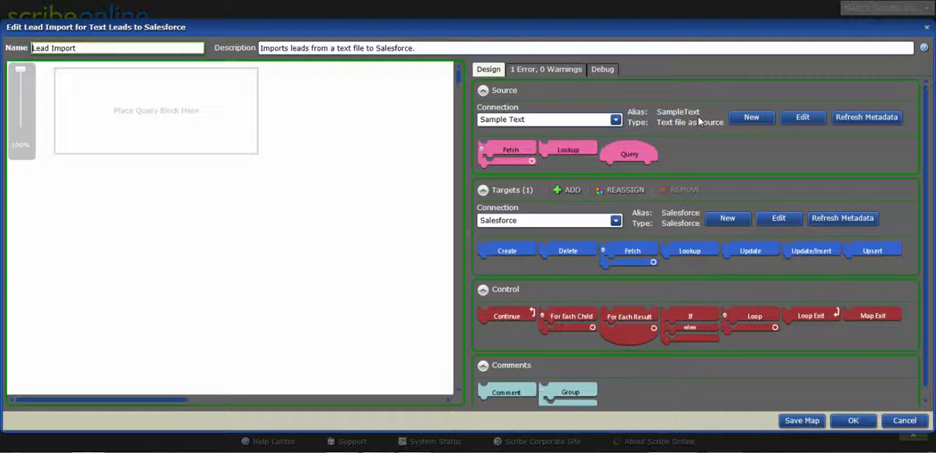
mouse_move(684, 168)
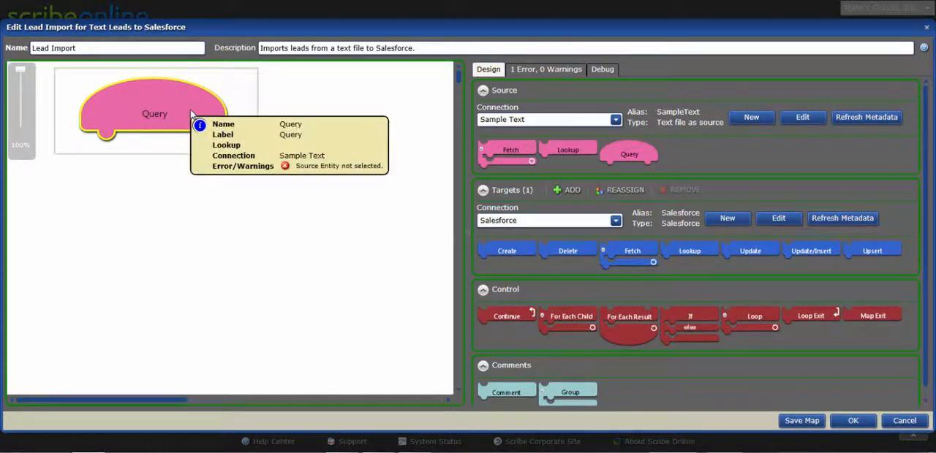
Step: Set the query entity to TextLeads and add a For Each Result loop under it
double_click(155, 114)
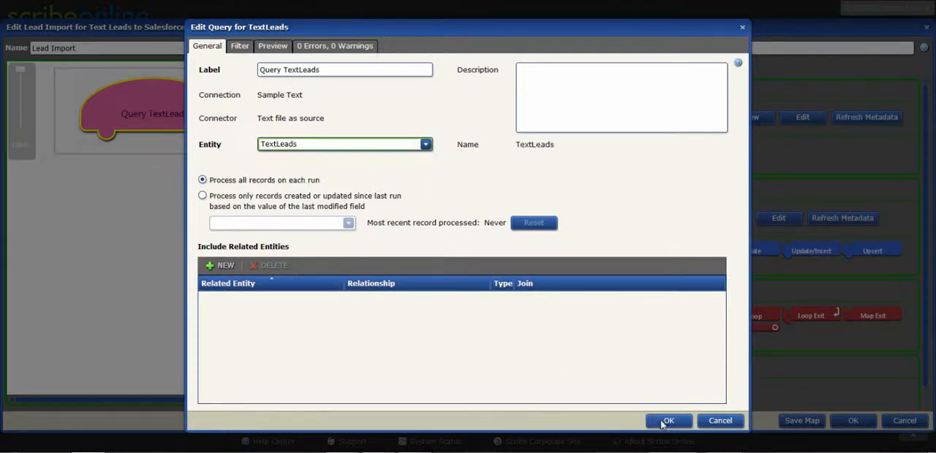
click(667, 421)
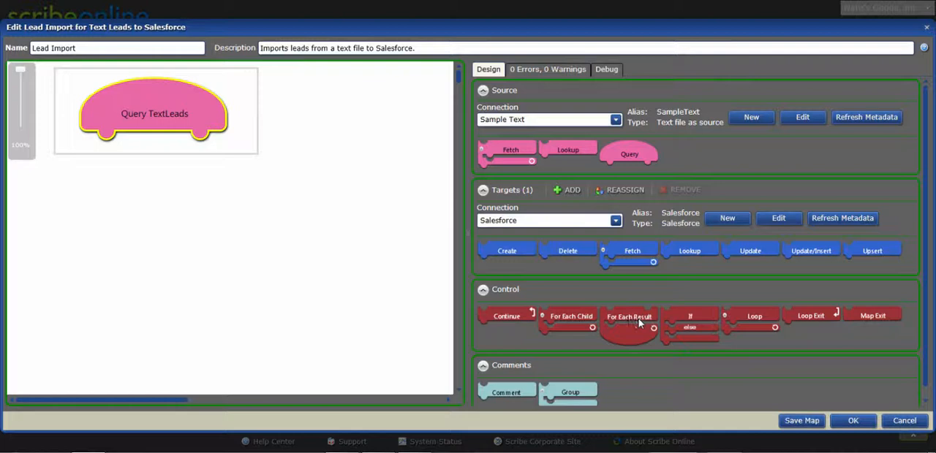
drag(628, 318, 380, 245)
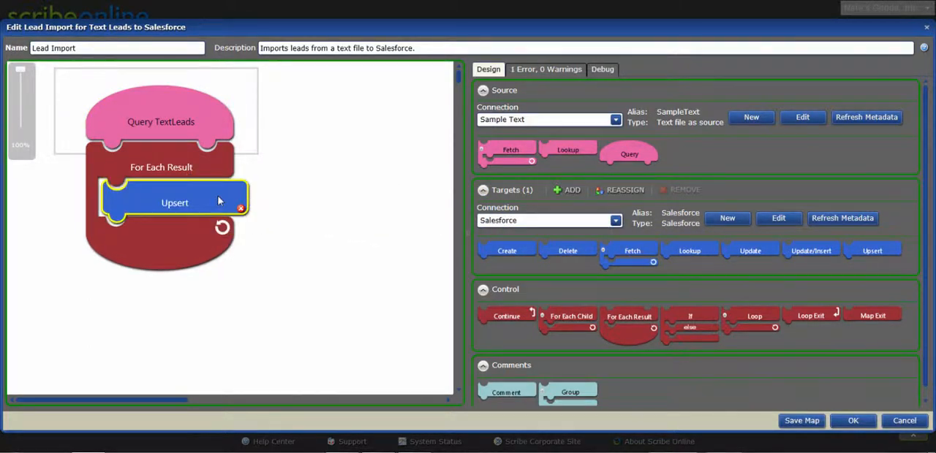
Step: Set the loop's Upsert block to target the Salesforce Lead entity, labelled Upsert Lead
double_click(176, 202)
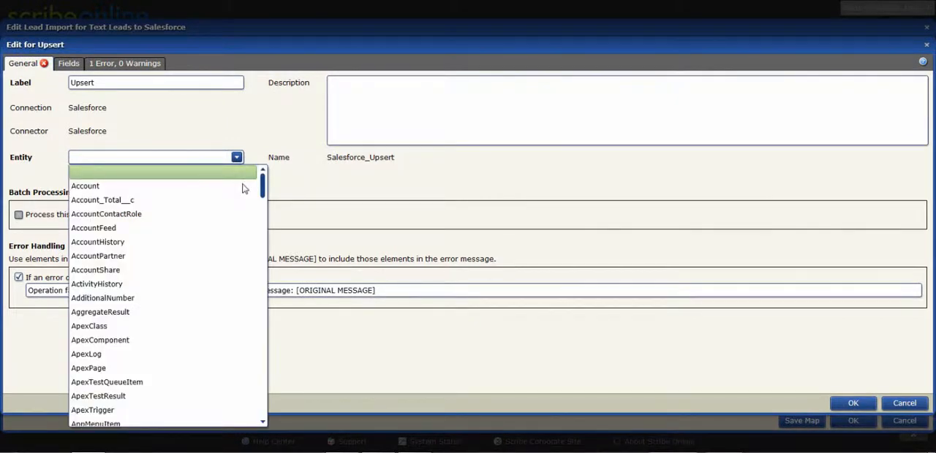
scroll(down, 3)
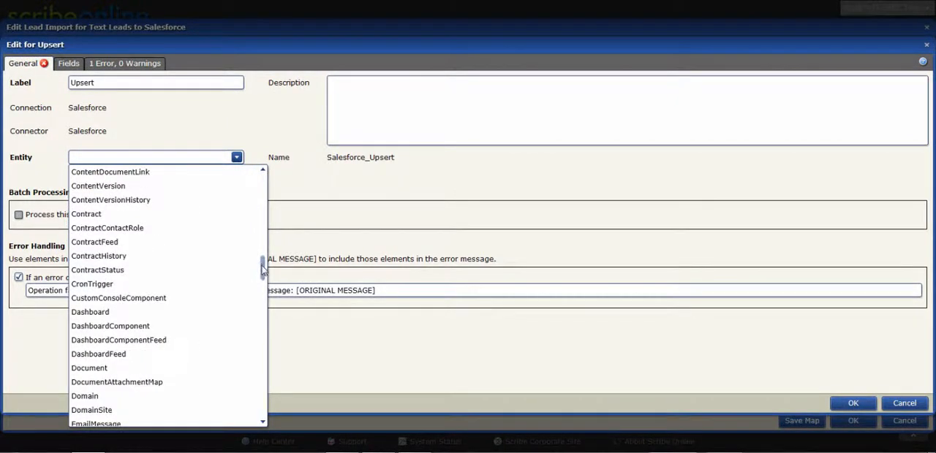
scroll(down, 3)
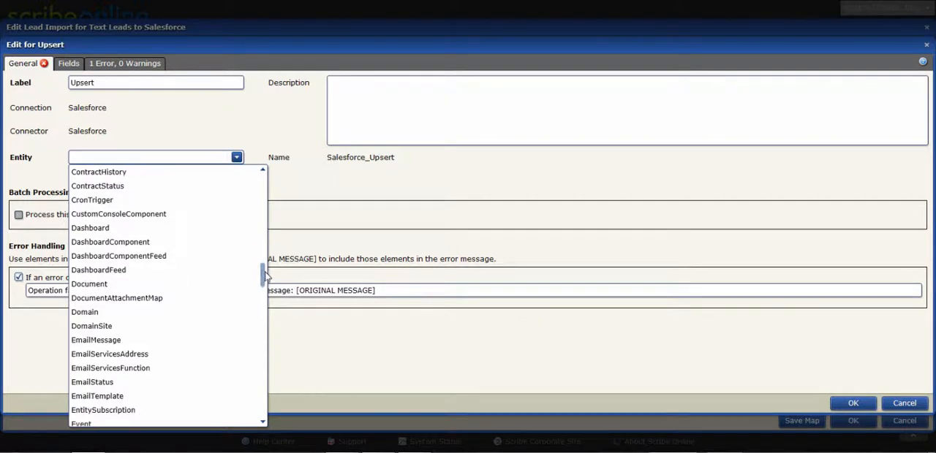
scroll(down, 3)
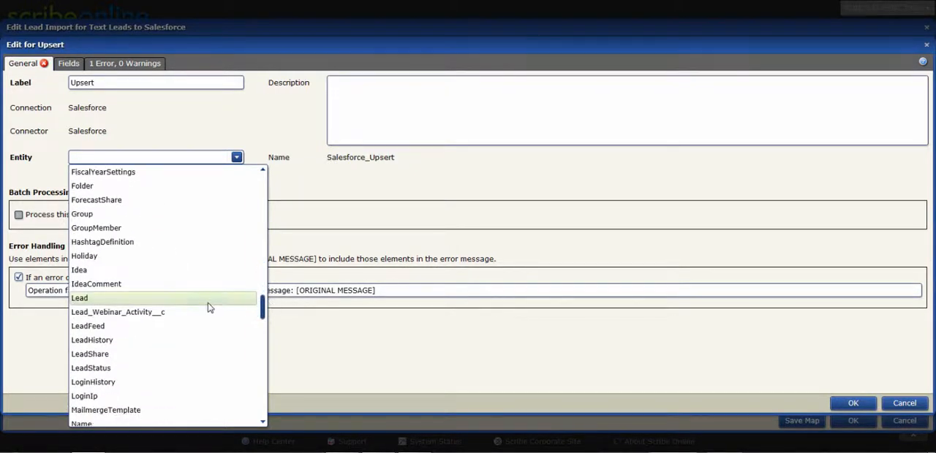
click(79, 298)
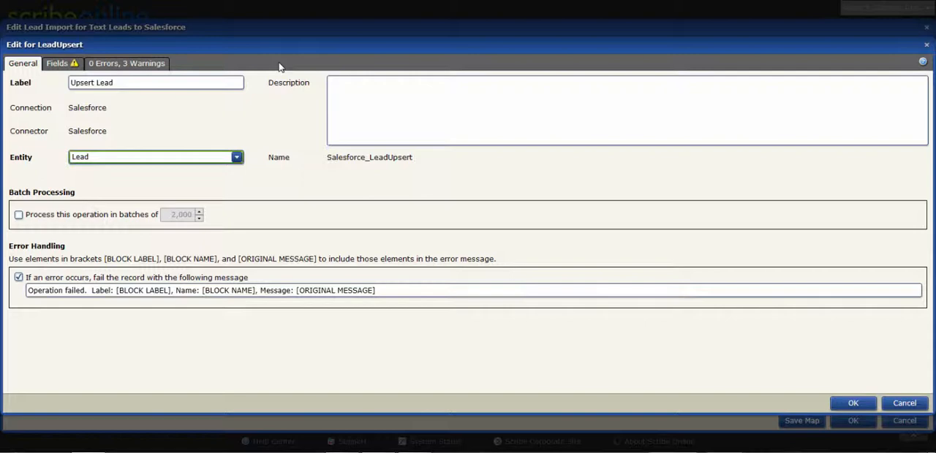
Step: AutoLink all matching TextLeads fields to Lead fields and pick the Company field for BUSINESSNAME
click(57, 63)
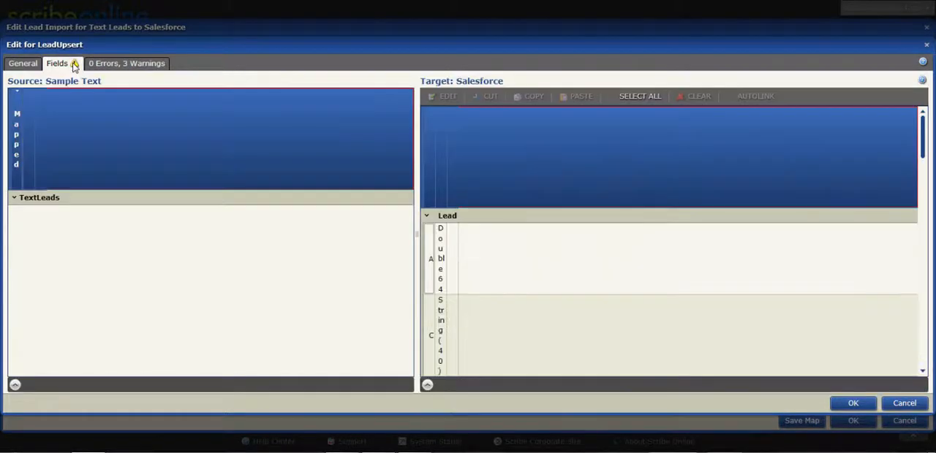
click(55, 63)
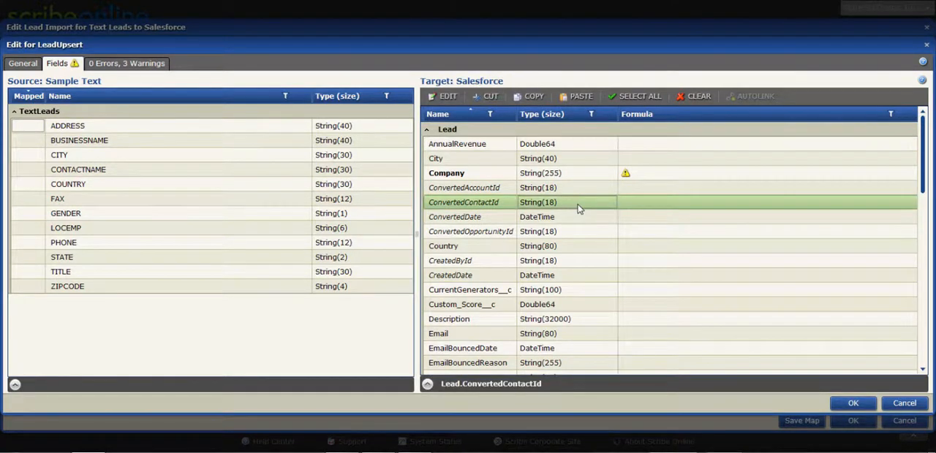
click(637, 97)
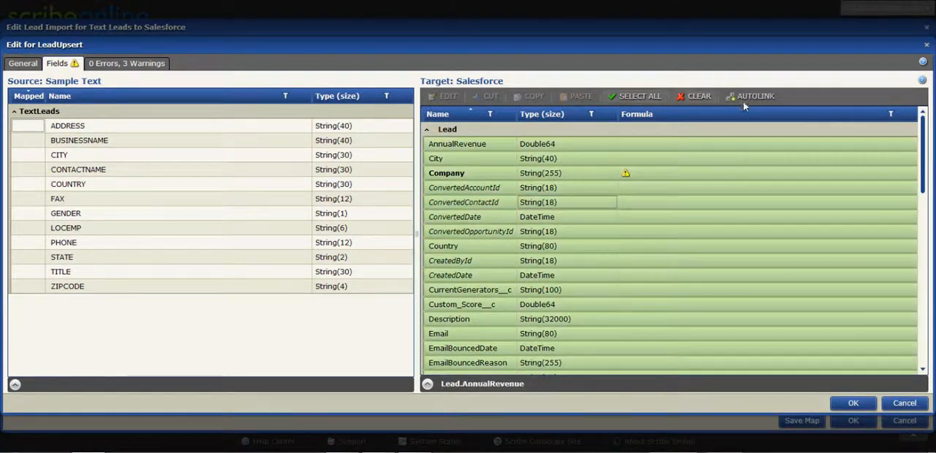
click(755, 97)
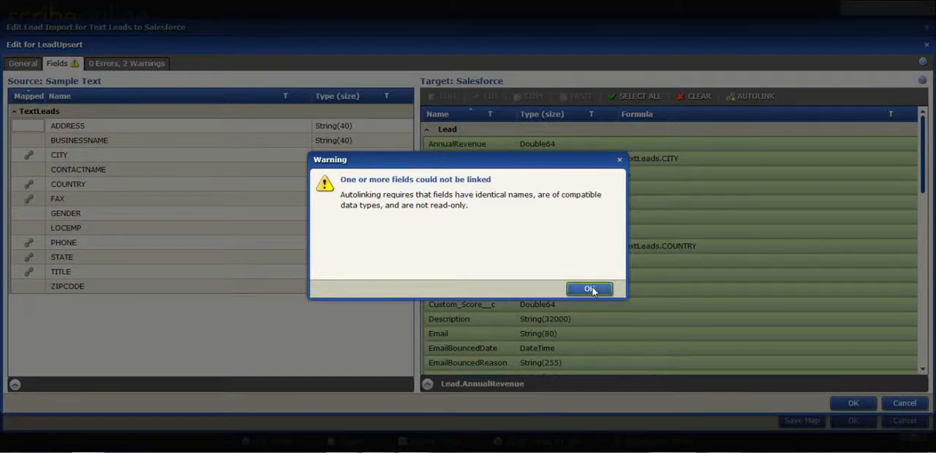
click(591, 289)
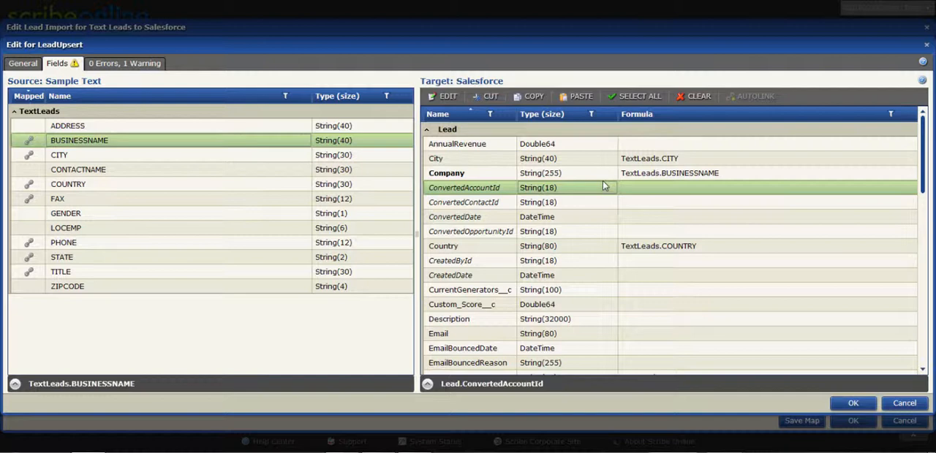
click(446, 173)
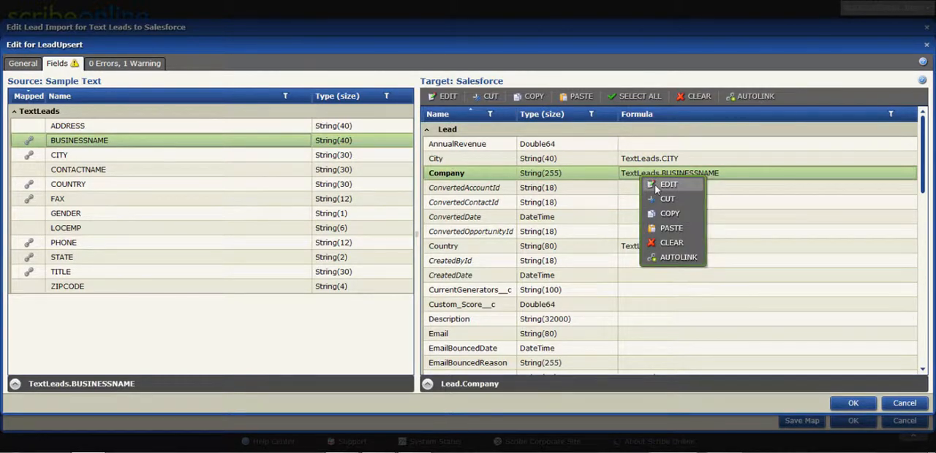
Step: Give Company a validated formula: "No Company given" when BUSINESSNAME is empty, else TextLeads.BUSINESSNAME
click(669, 184)
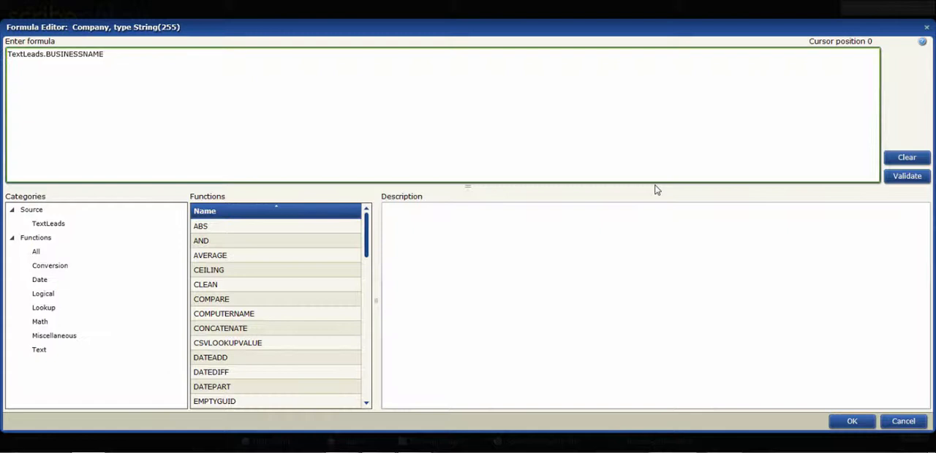
mouse_move(655, 184)
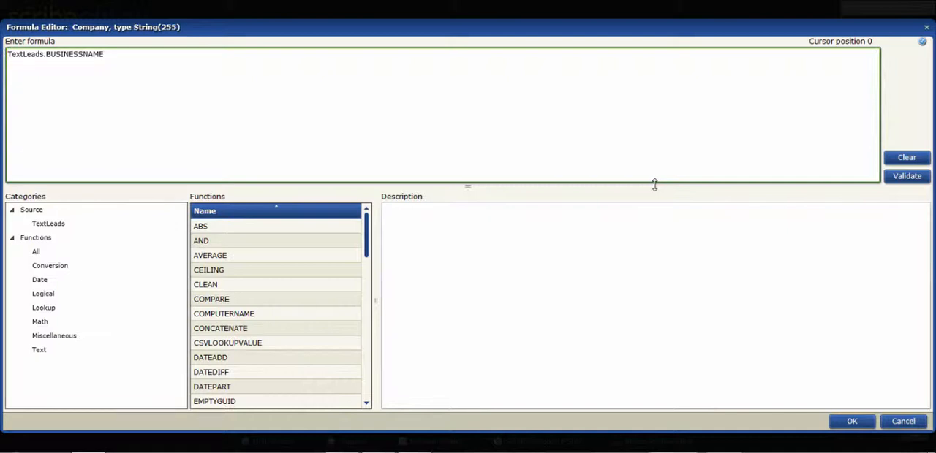
mouse_move(489, 123)
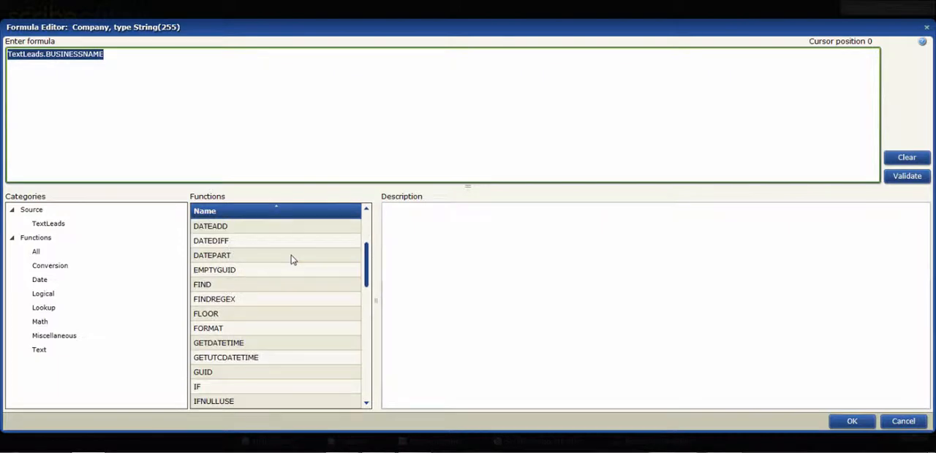
click(222, 299)
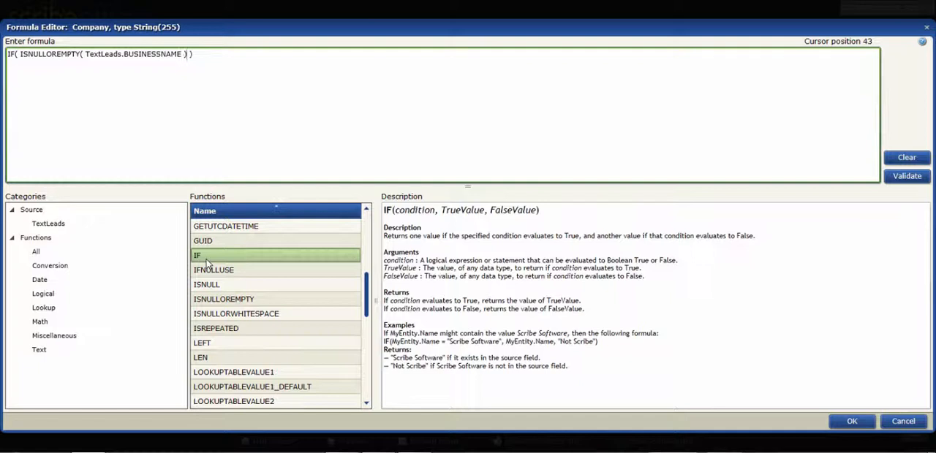
text(,)
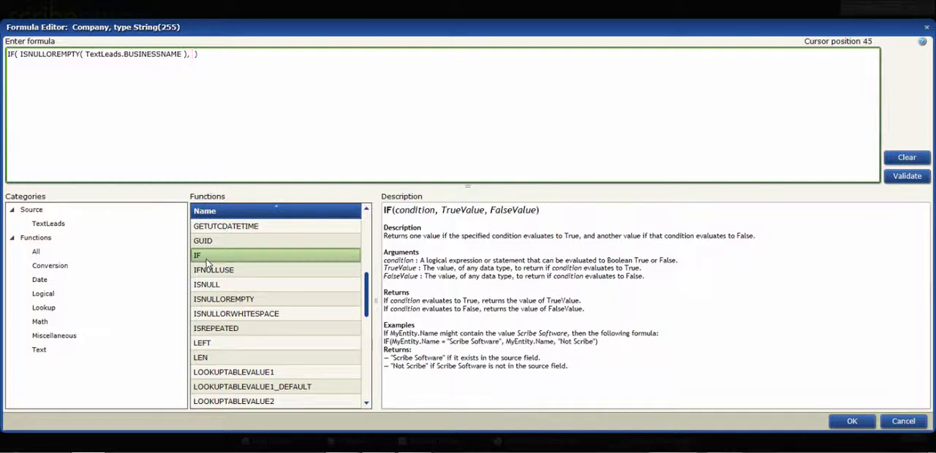
text(")
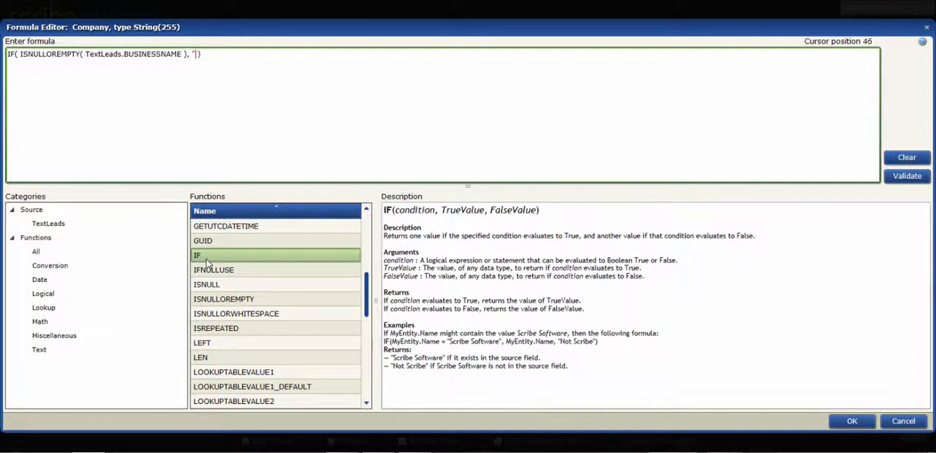
text(No Co)
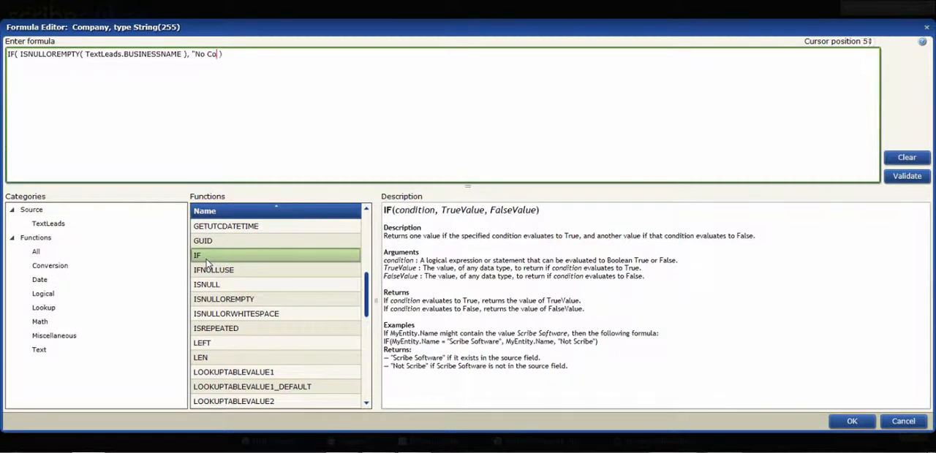
text(mpany given",)
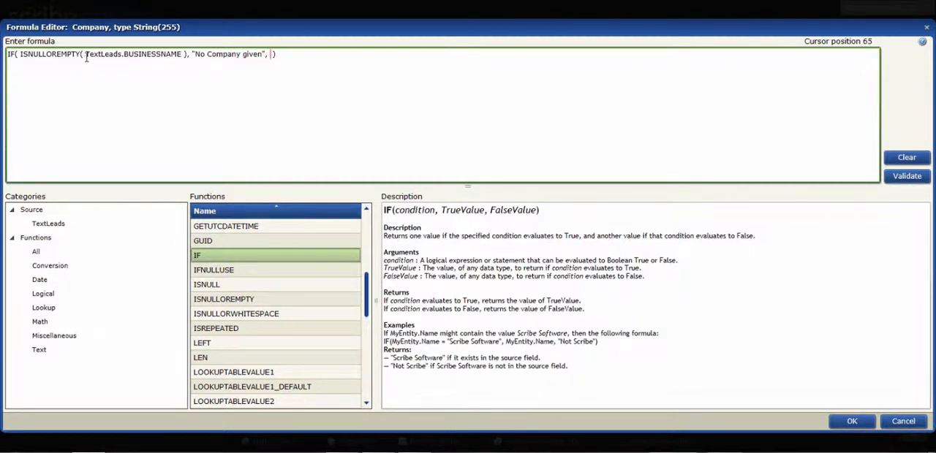
double_click(133, 54)
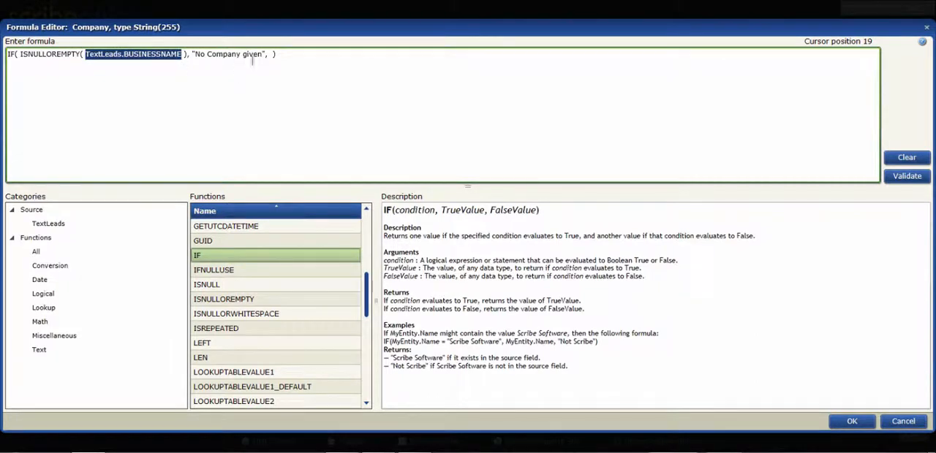
text(TextLeads.BUSINESSNAME)
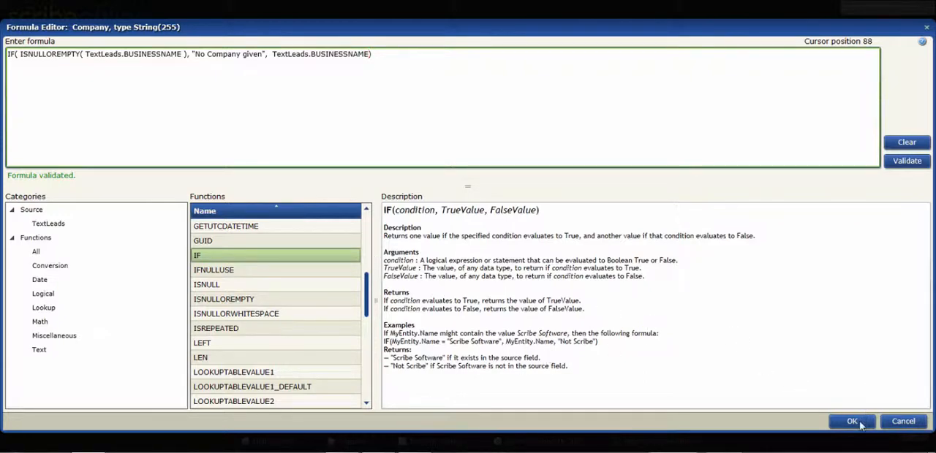
click(851, 421)
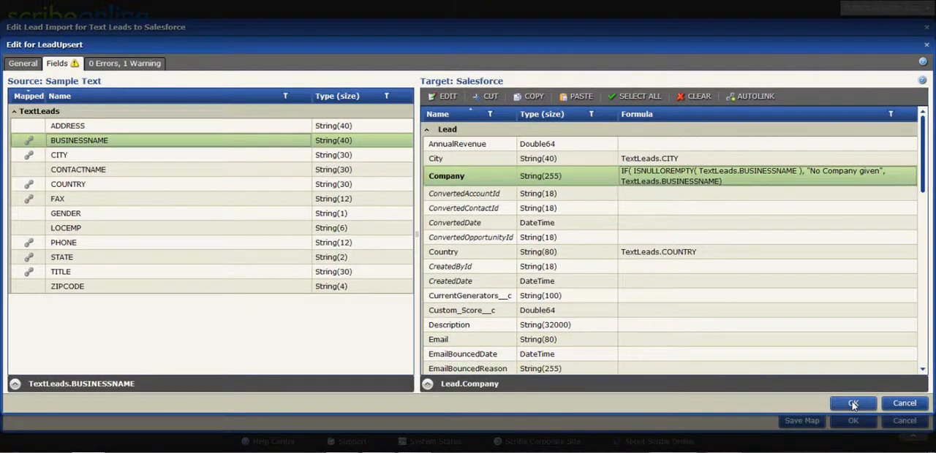
Step: Accept the Upsert Lead field mappings and return to the map canvas
click(852, 404)
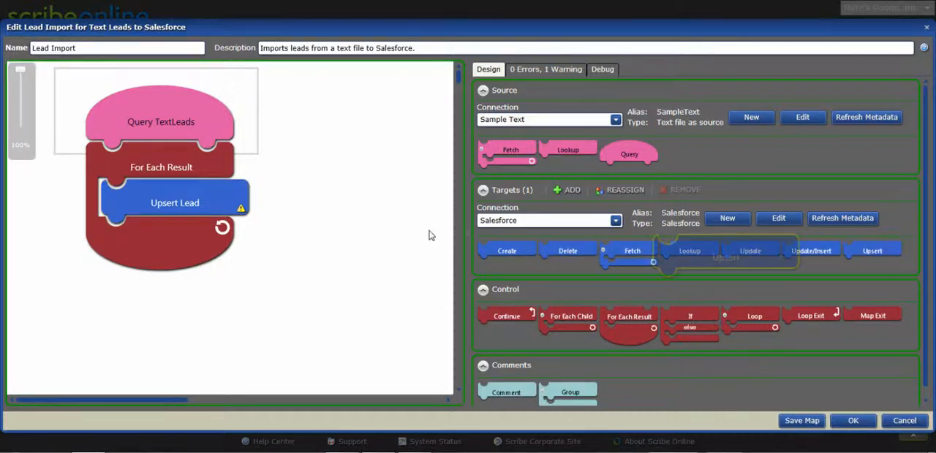
Step: Configure the new upsert under Upsert Lead to target Salesforce Task records, labelled Upsert Task
right_click(175, 240)
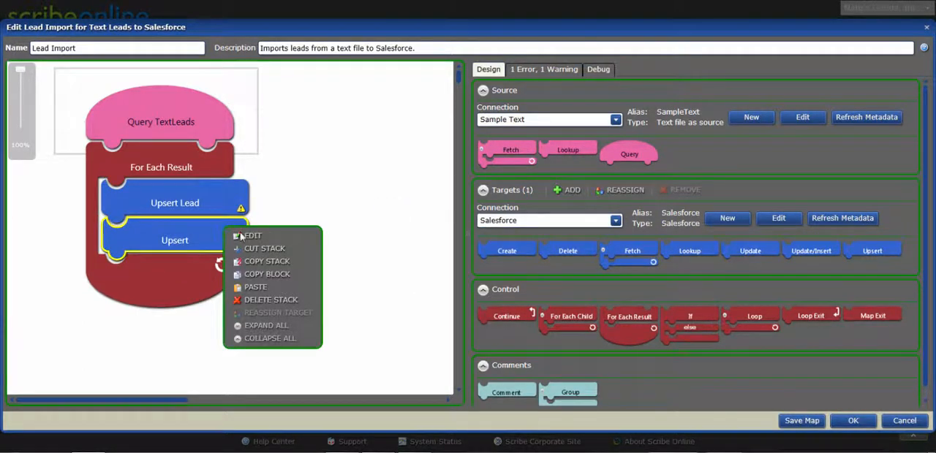
click(252, 235)
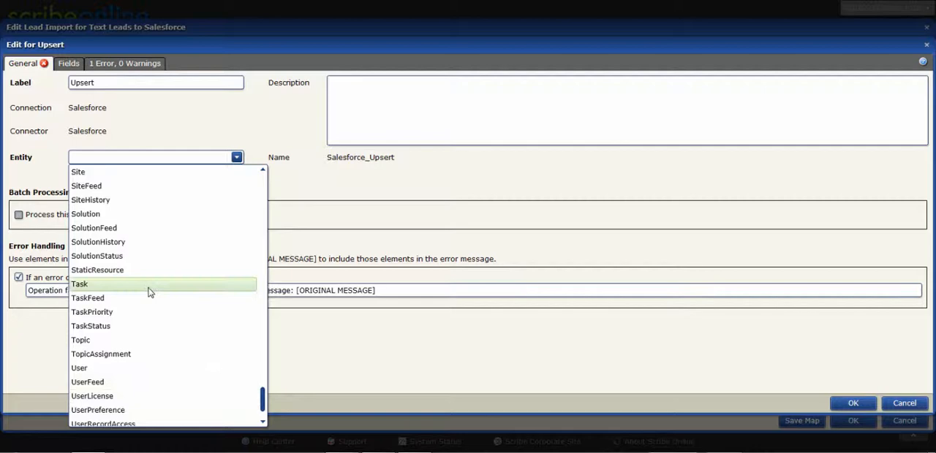
click(79, 284)
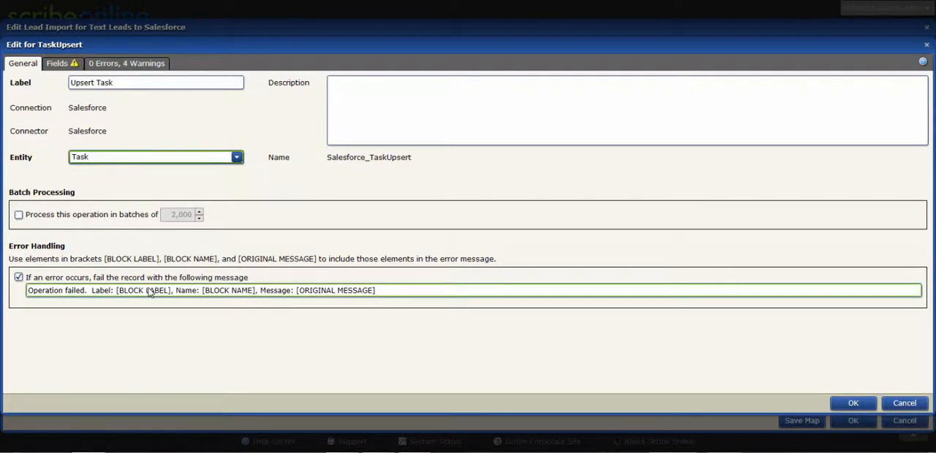
click(57, 63)
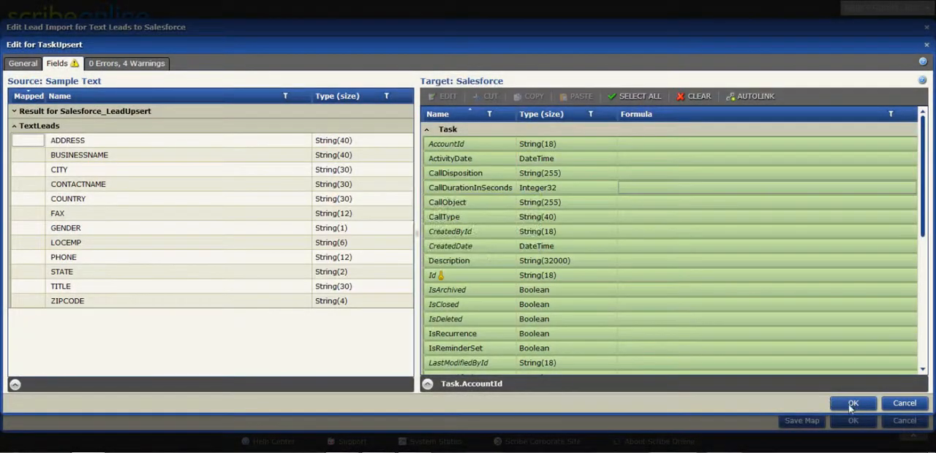
click(852, 404)
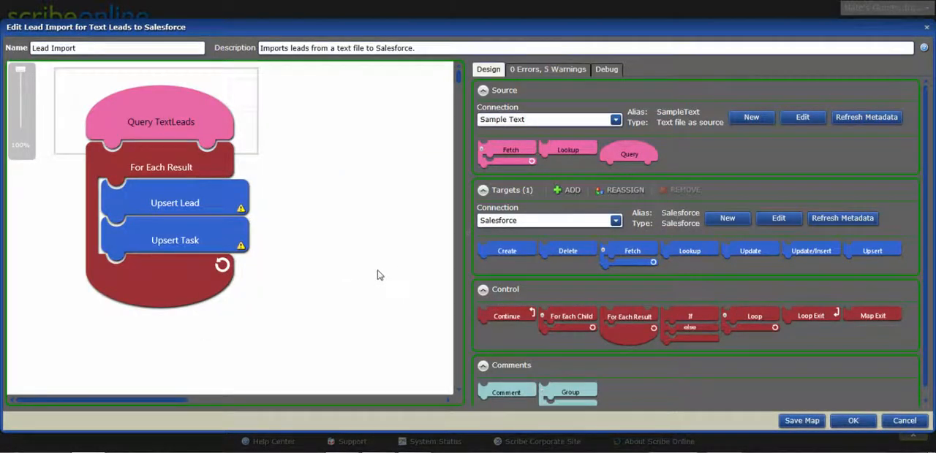
click(175, 202)
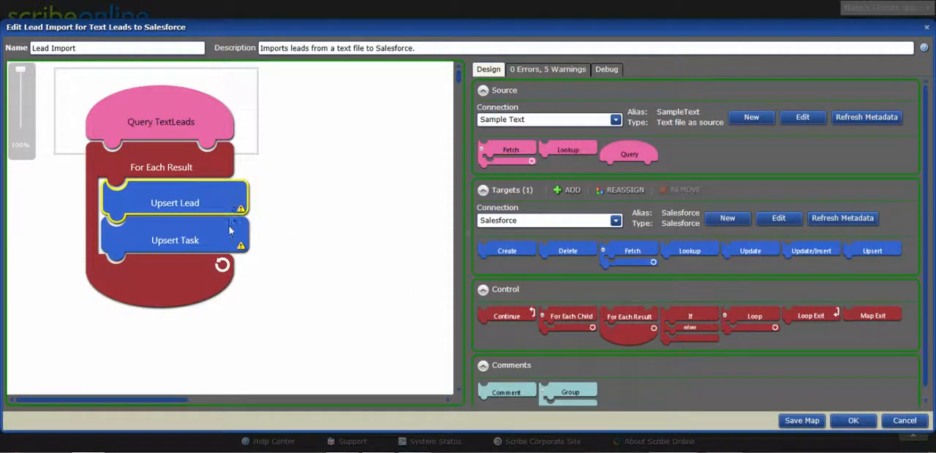
click(176, 240)
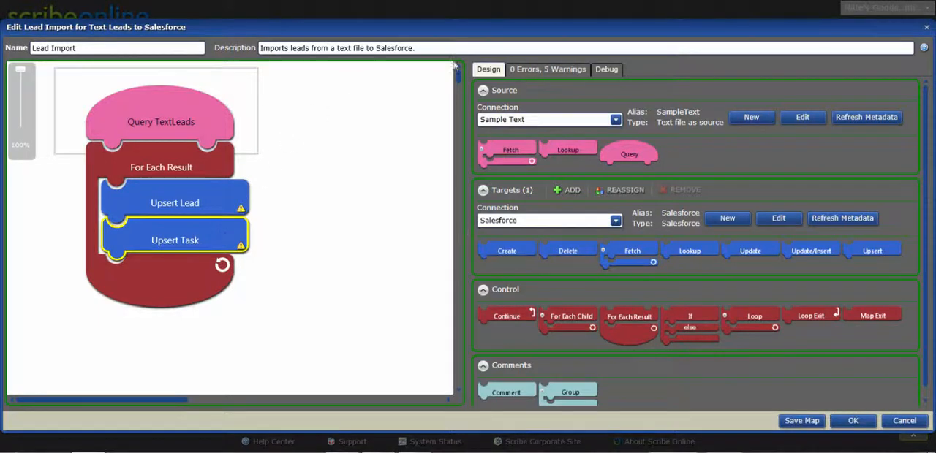
Step: Switch the map to Debug view and review the Upsert Lead block's warning
click(605, 69)
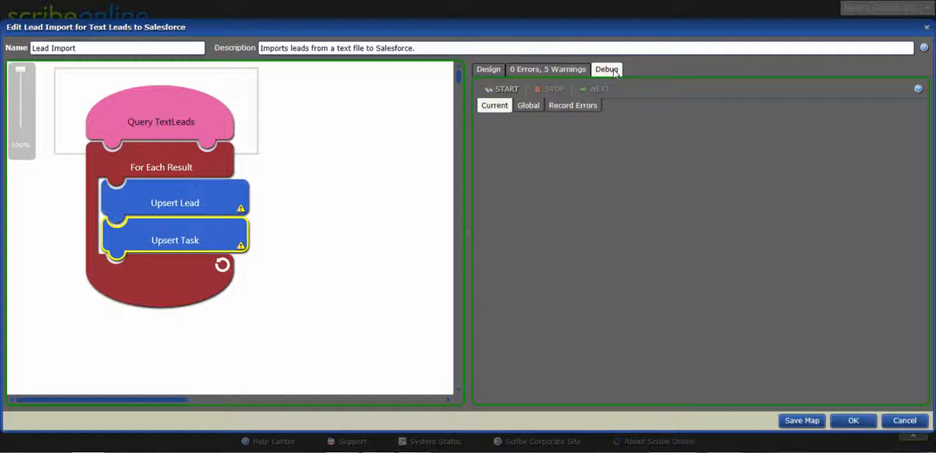
mouse_move(212, 120)
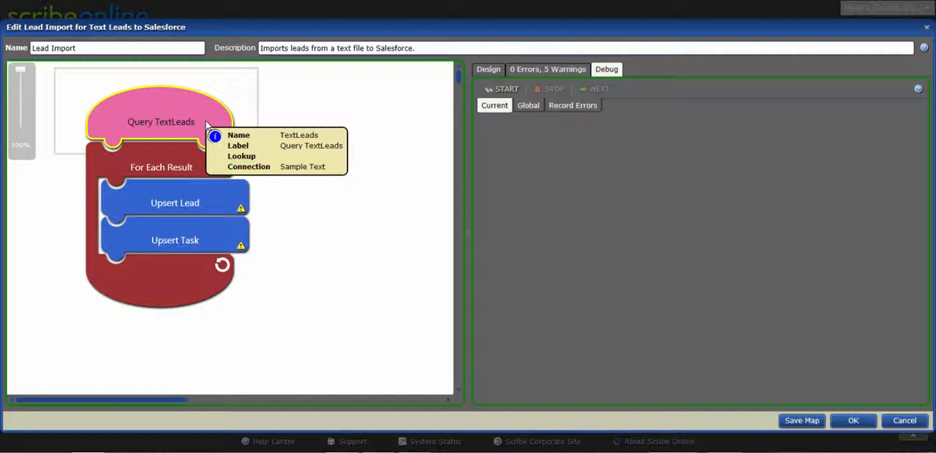
mouse_move(207, 124)
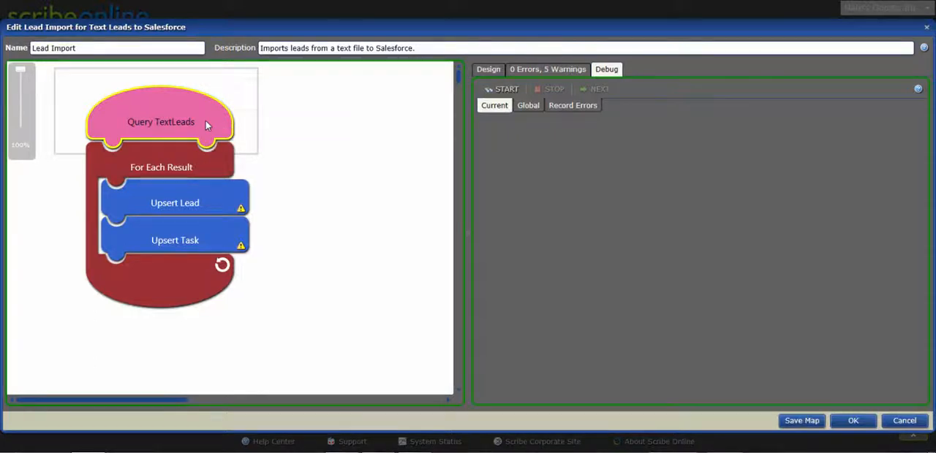
click(176, 202)
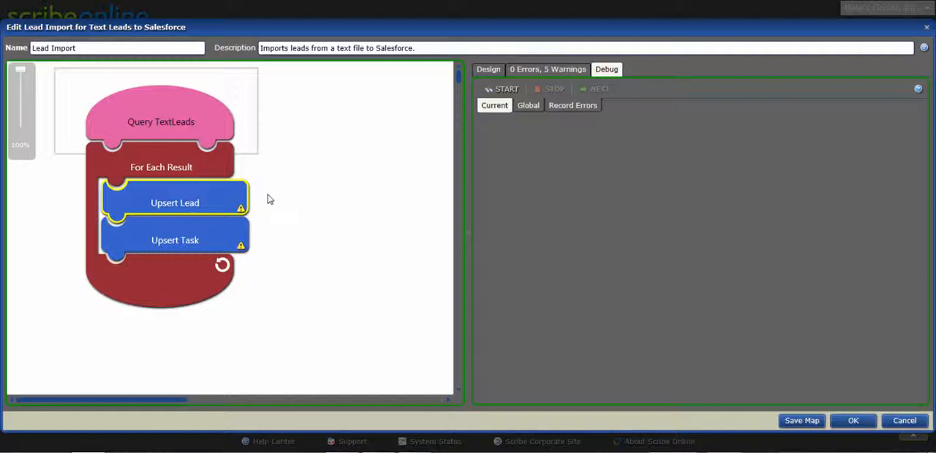
mouse_move(249, 219)
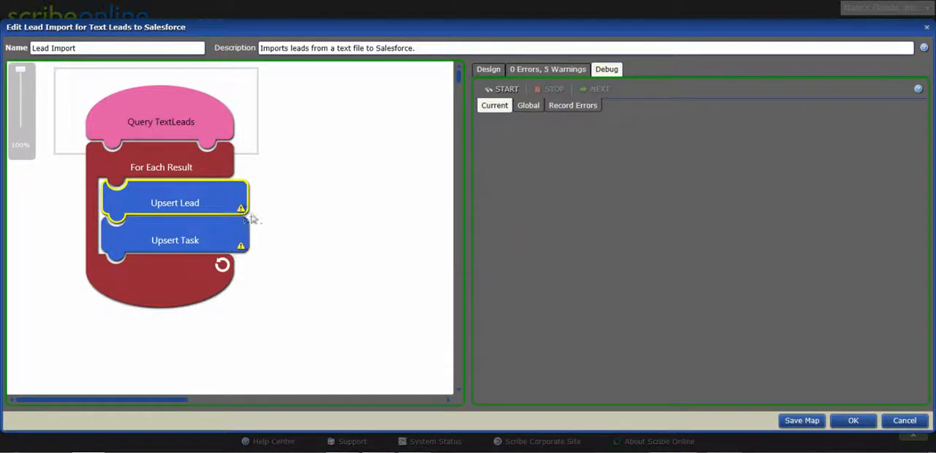
mouse_move(241, 211)
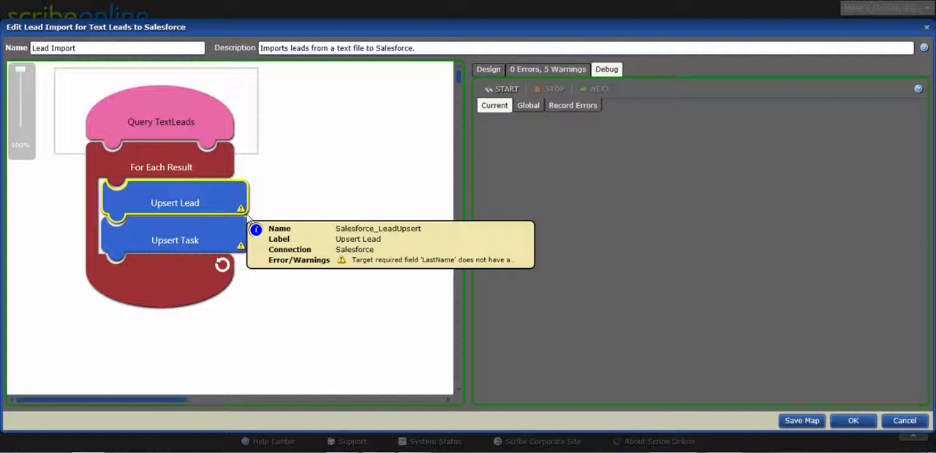
mouse_move(247, 219)
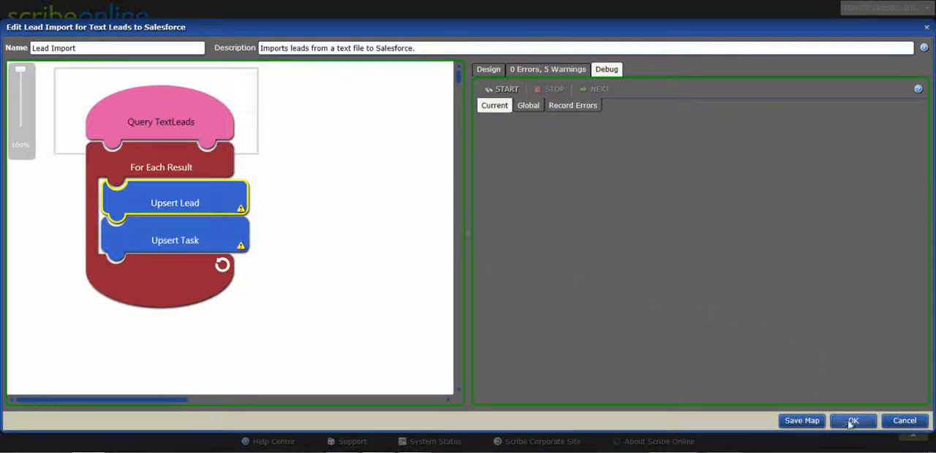
Step: Close the Lead Import map editor, keeping changes, back to the maps list
click(852, 421)
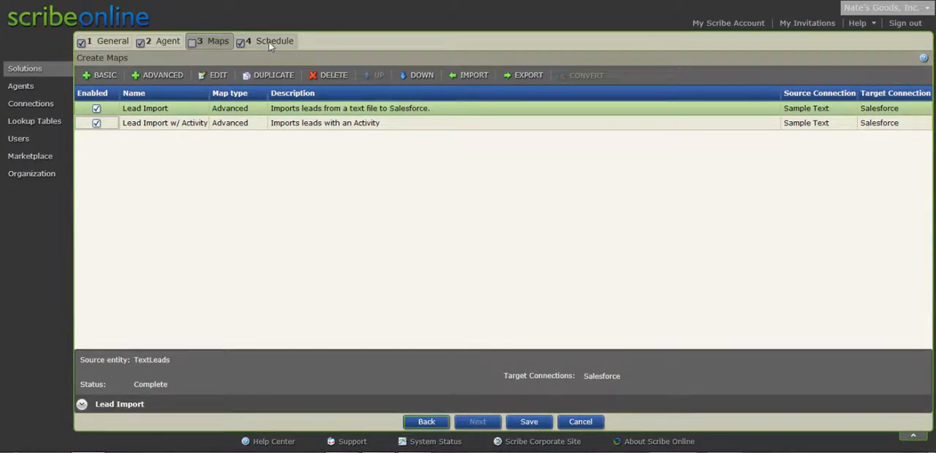
Step: Set a recurring Monday–Friday schedule every 30 minutes and save Text Leads to Salesforce
click(275, 41)
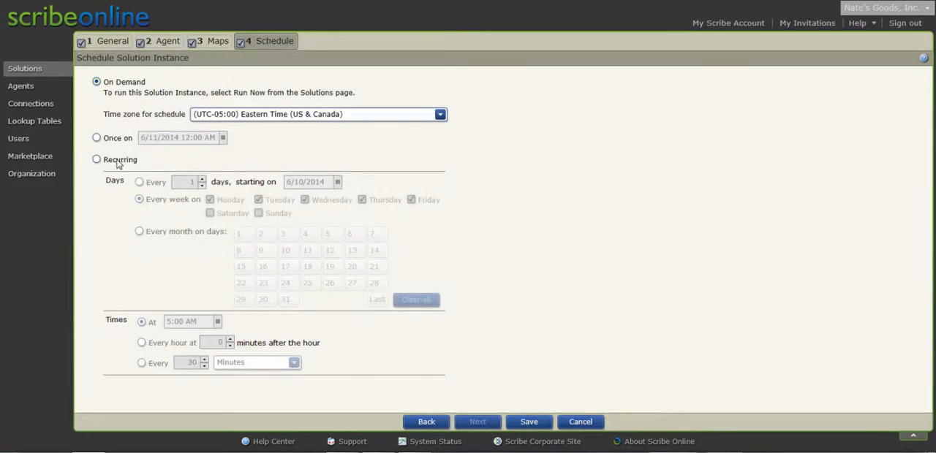
click(97, 160)
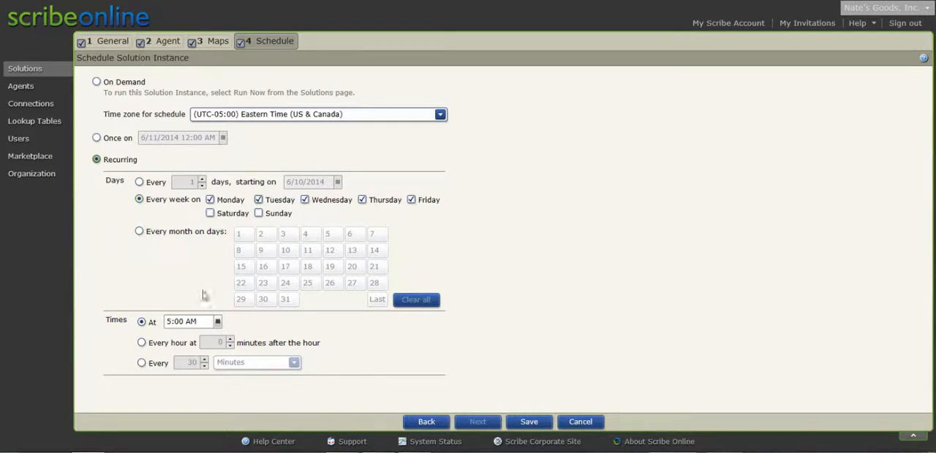
click(190, 322)
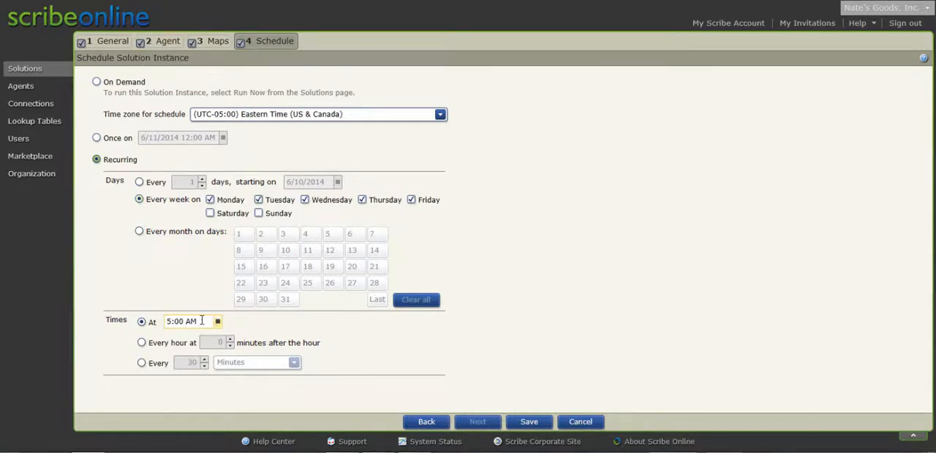
click(140, 362)
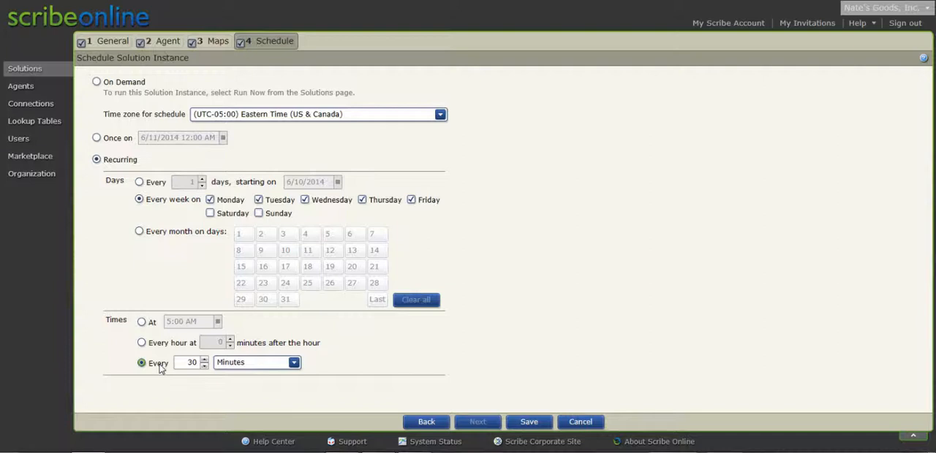
click(529, 421)
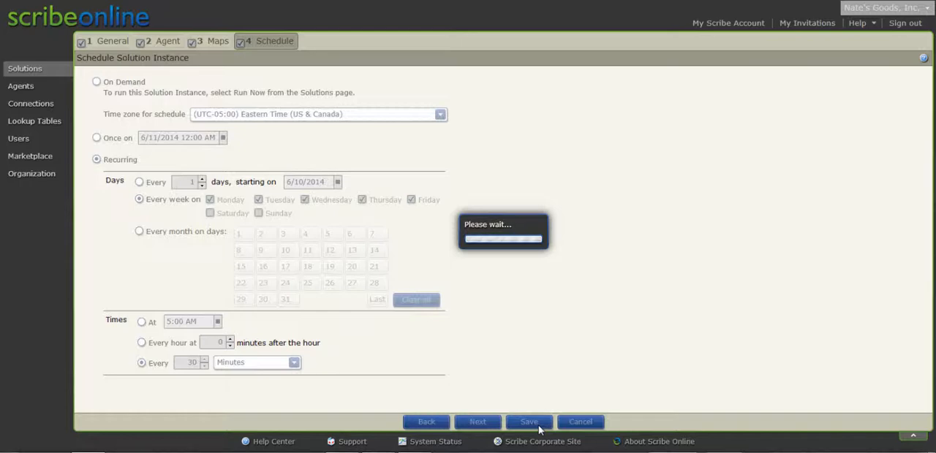
click(527, 421)
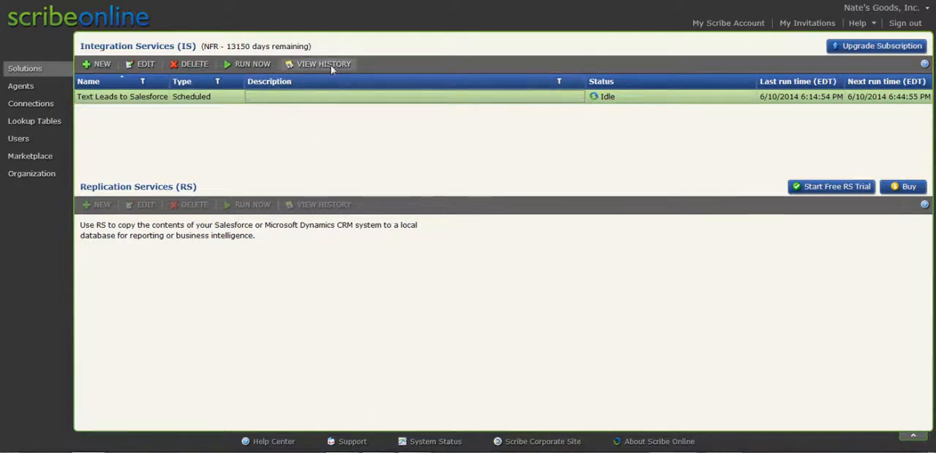
Step: View the 12:38:40 PM run completed with errors and its failed blank Task owner records
click(322, 64)
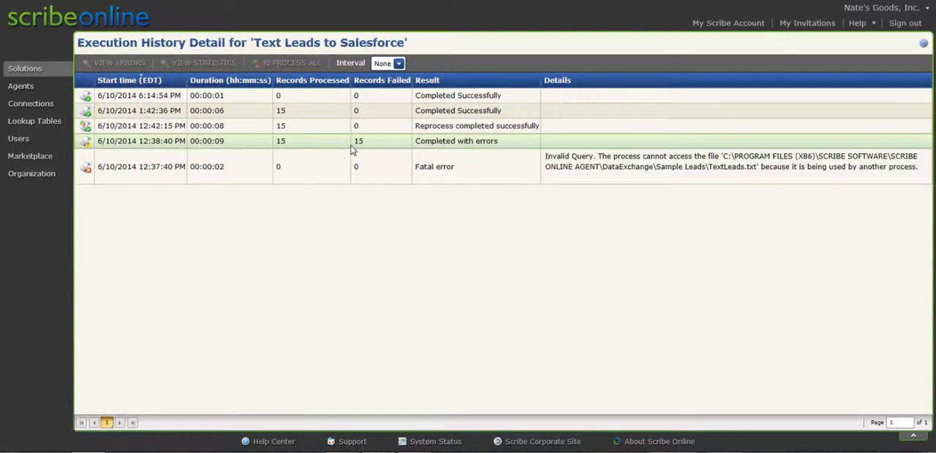
click(292, 141)
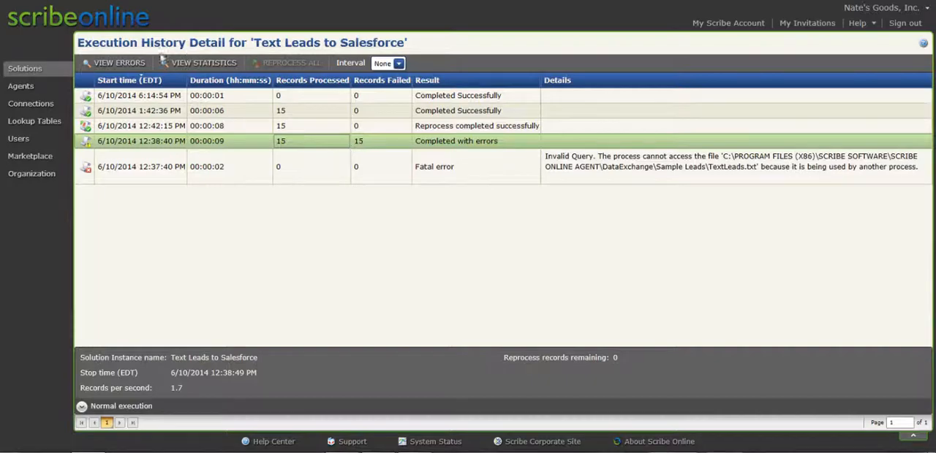
click(114, 61)
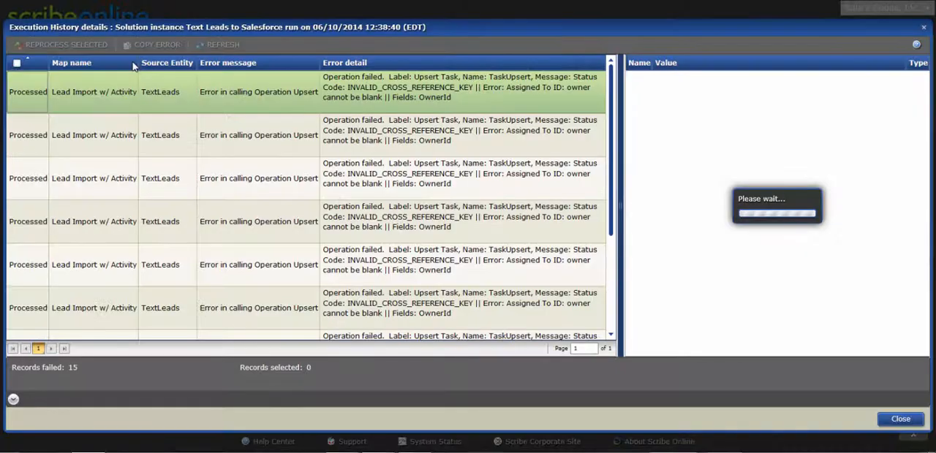